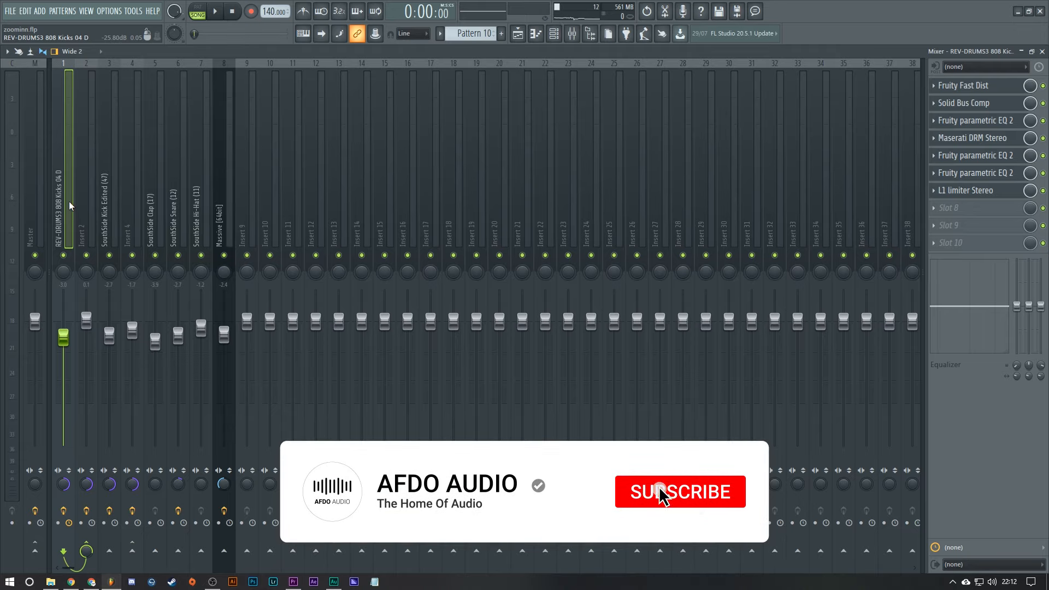
Step: Play the beat briefly to hear the current mix, then stop playback
{"action": "left_click", "coordinate": [680, 492]}
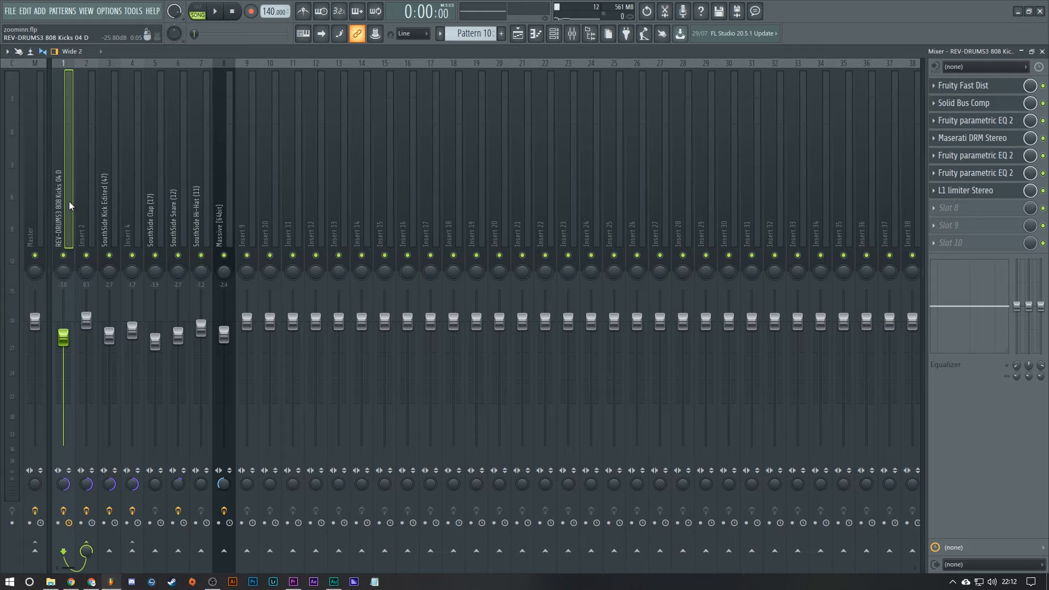
{"action": "left_click", "coordinate": [214, 11]}
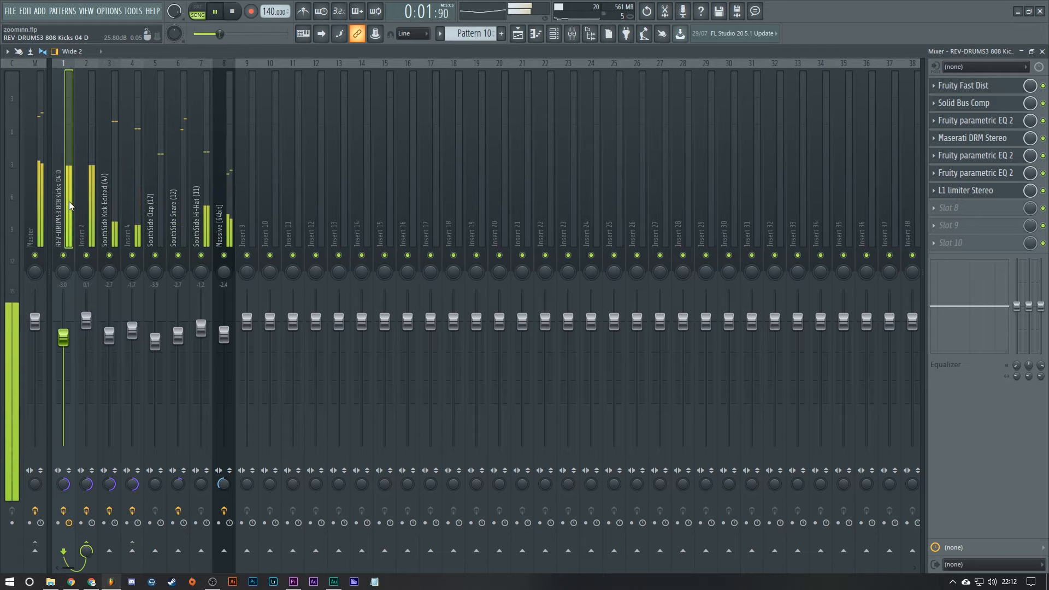
{"action": "left_click", "coordinate": [231, 11]}
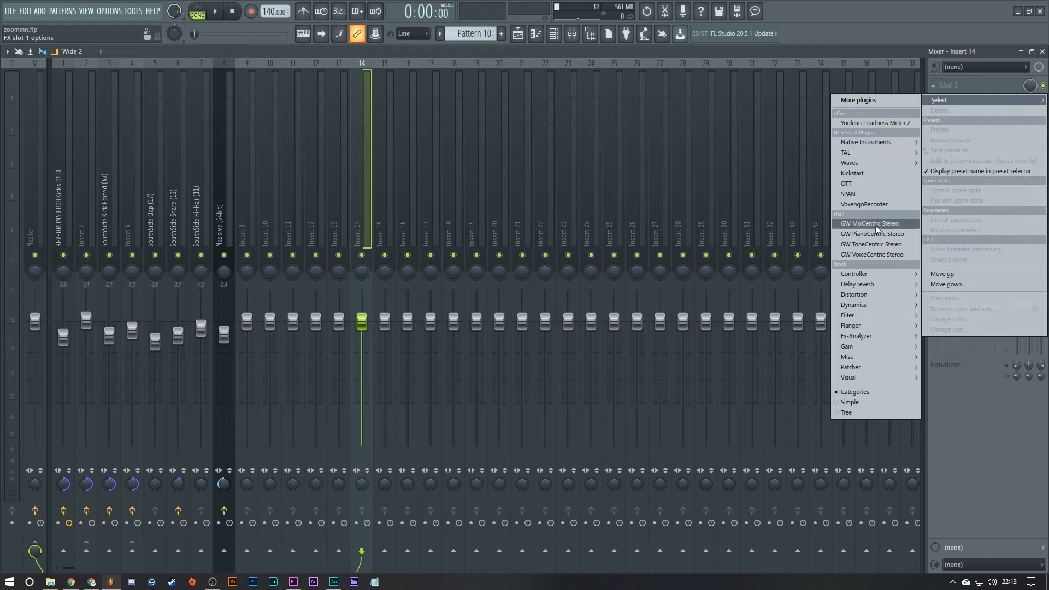
{"action": "mouse_move", "coordinate": [846, 184]}
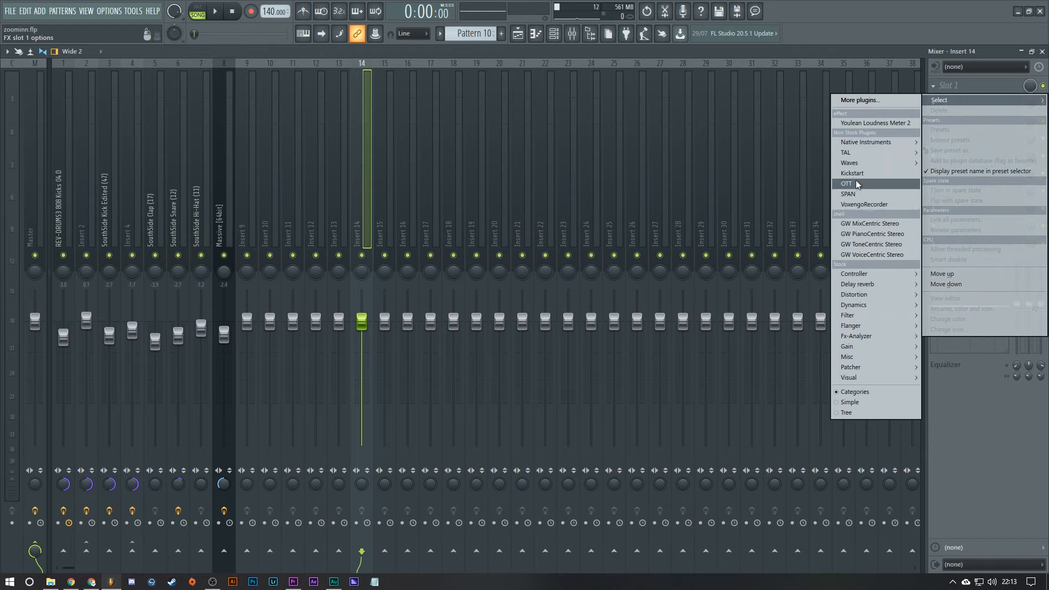
Step: Load Kickstart into Slot 1 of Insert 14 and choose a ducking curve shape
{"action": "left_click", "coordinate": [852, 174]}
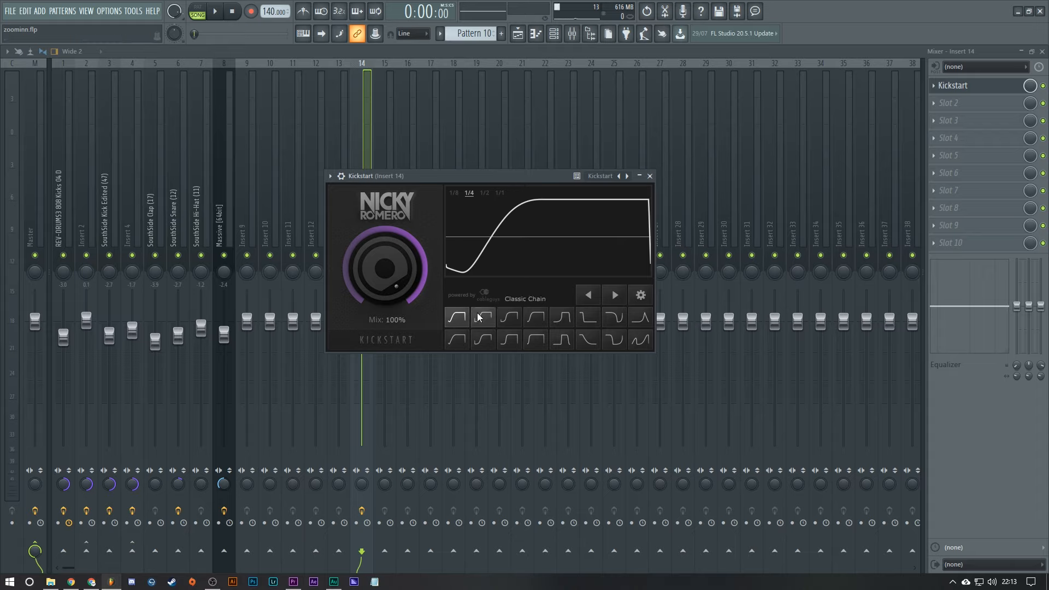
{"action": "left_click", "coordinate": [456, 316]}
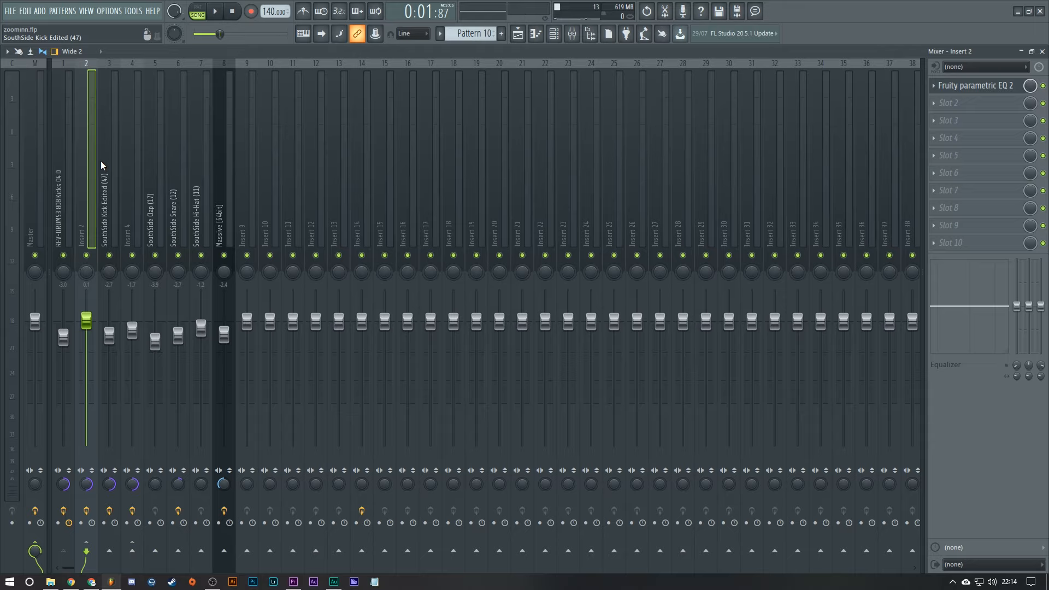
{"action": "mouse_move", "coordinate": [99, 210]}
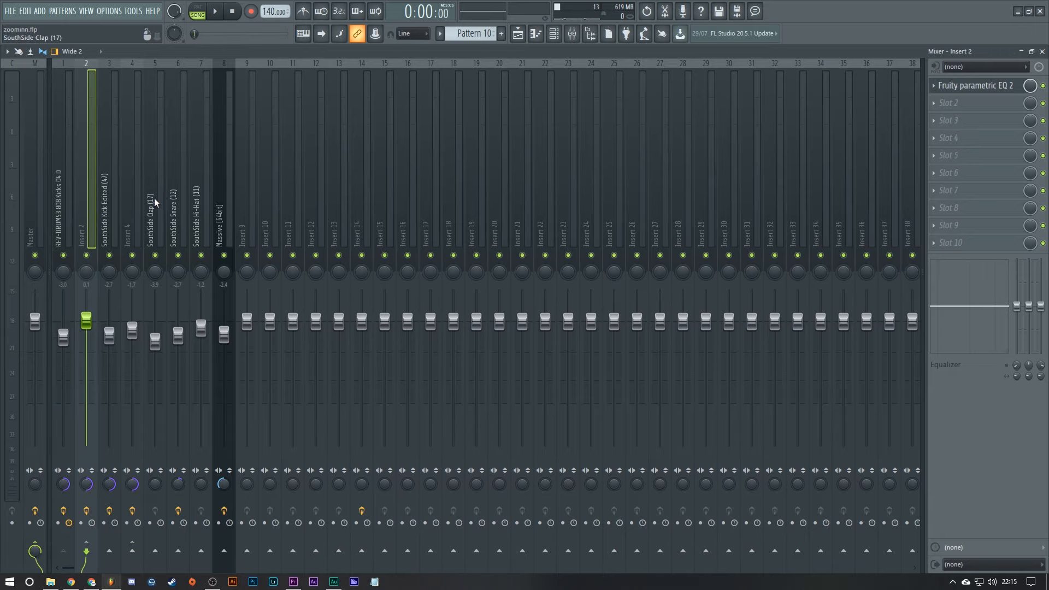
Step: Select the empty Insert 4 mixer track
{"action": "left_click", "coordinate": [109, 201]}
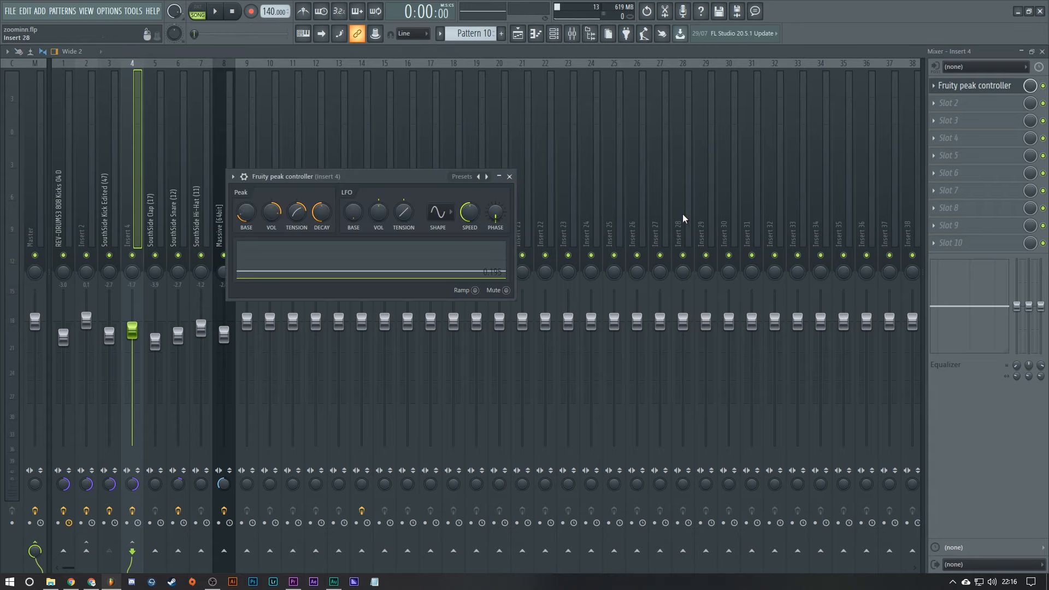
{"action": "right_click", "coordinate": [947, 102]}
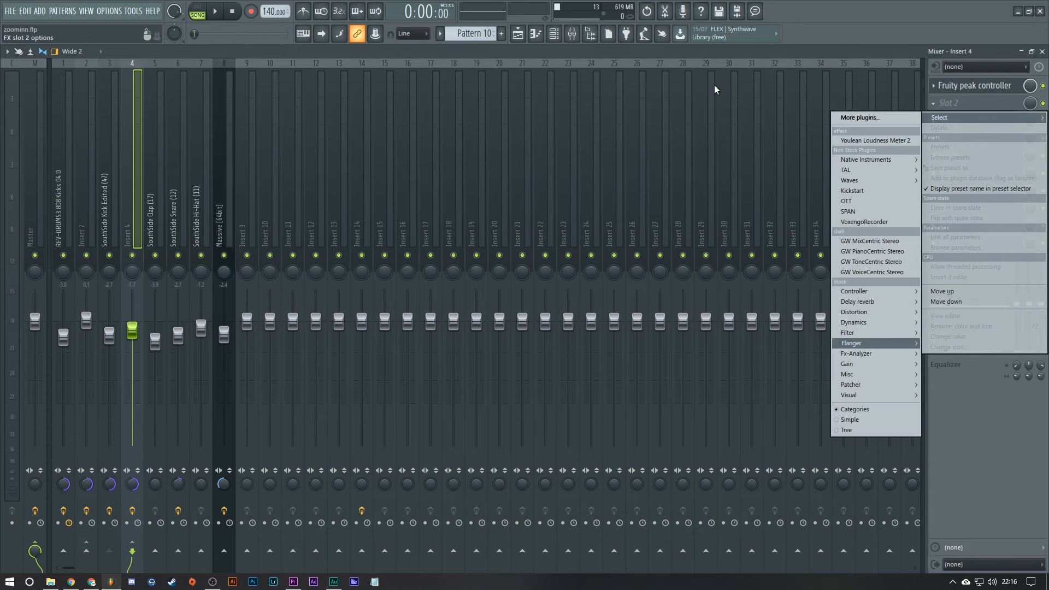
{"action": "mouse_move", "coordinate": [855, 291]}
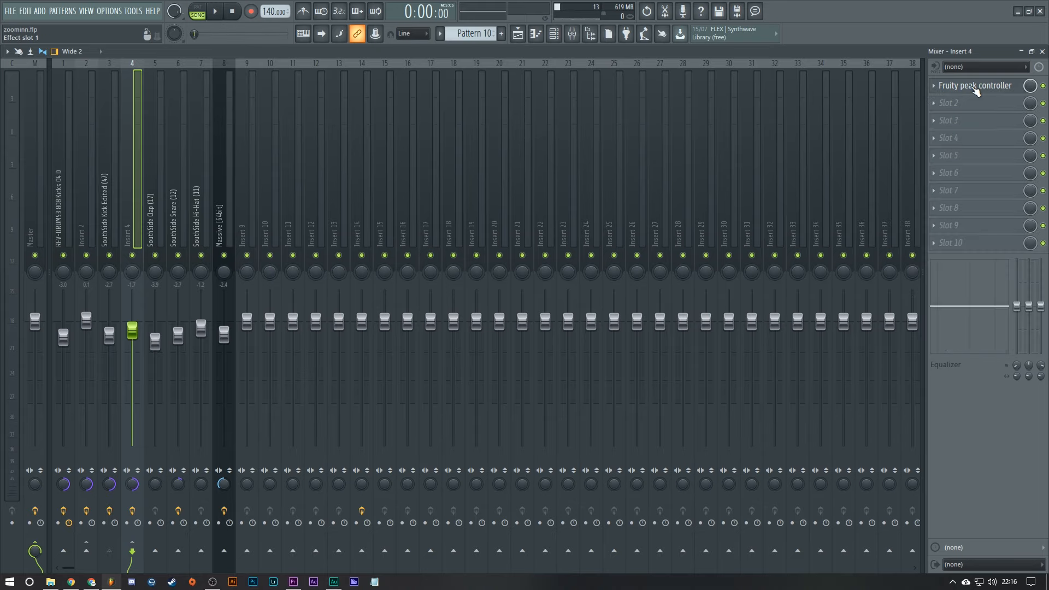
{"action": "left_click", "coordinate": [976, 85]}
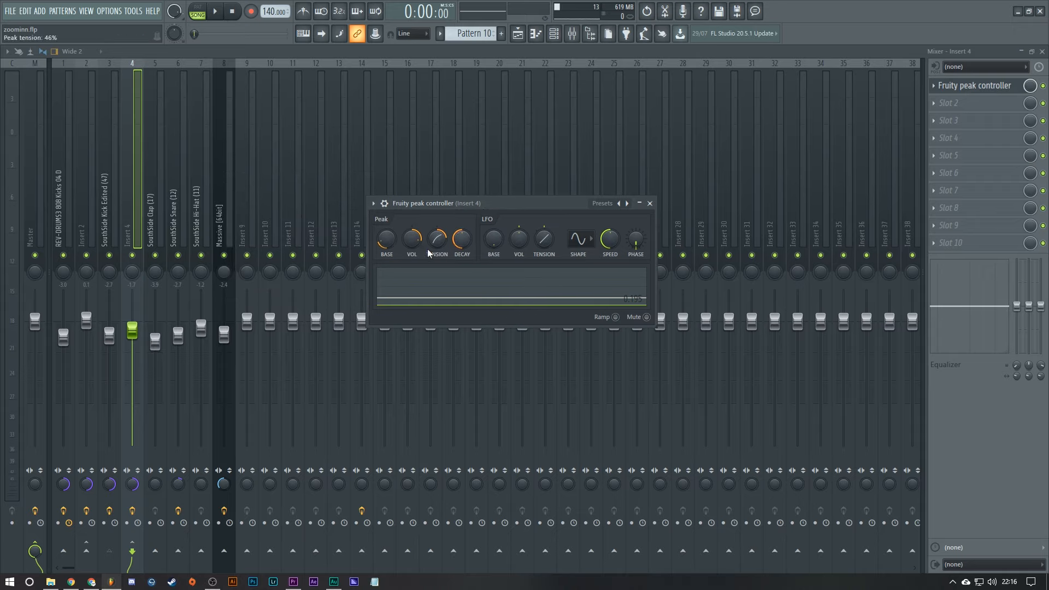
{"action": "right_click", "coordinate": [386, 237]}
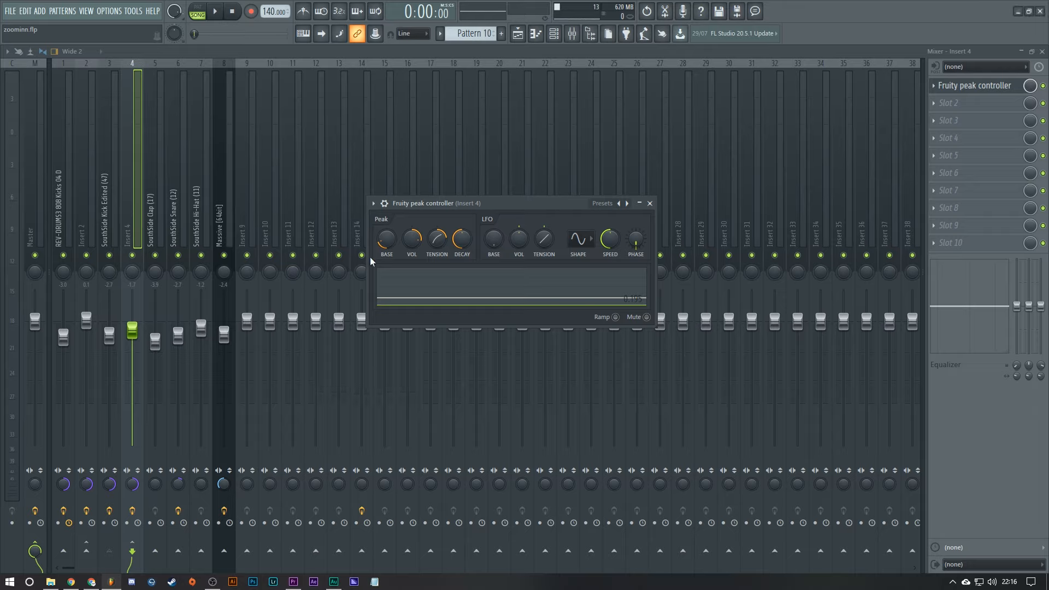
{"action": "mouse_move", "coordinate": [231, 309]}
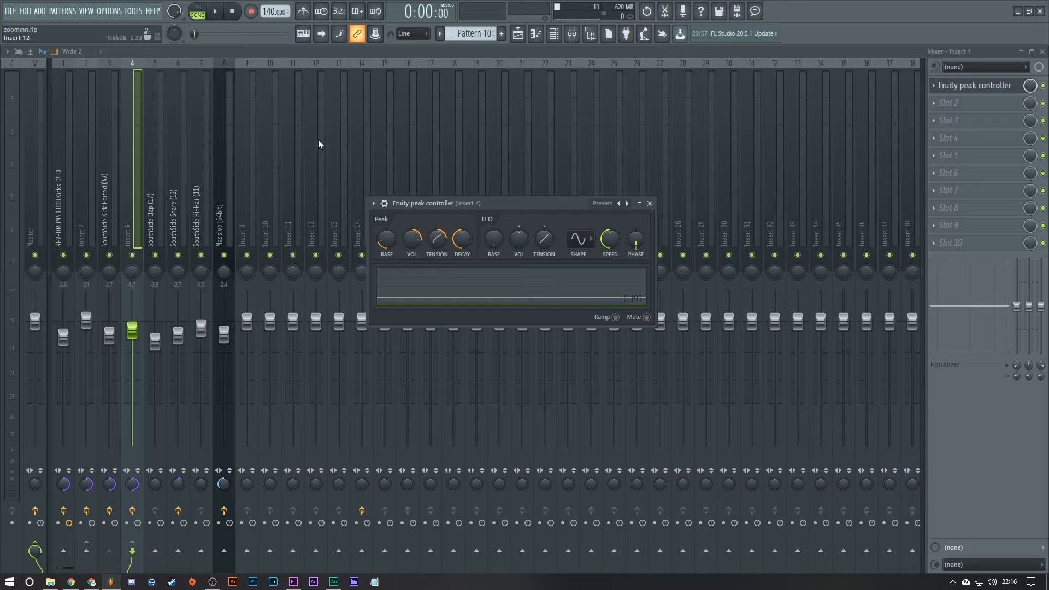
{"action": "left_click_drag", "start_coordinate": [412, 237], "coordinate": [412, 227]}
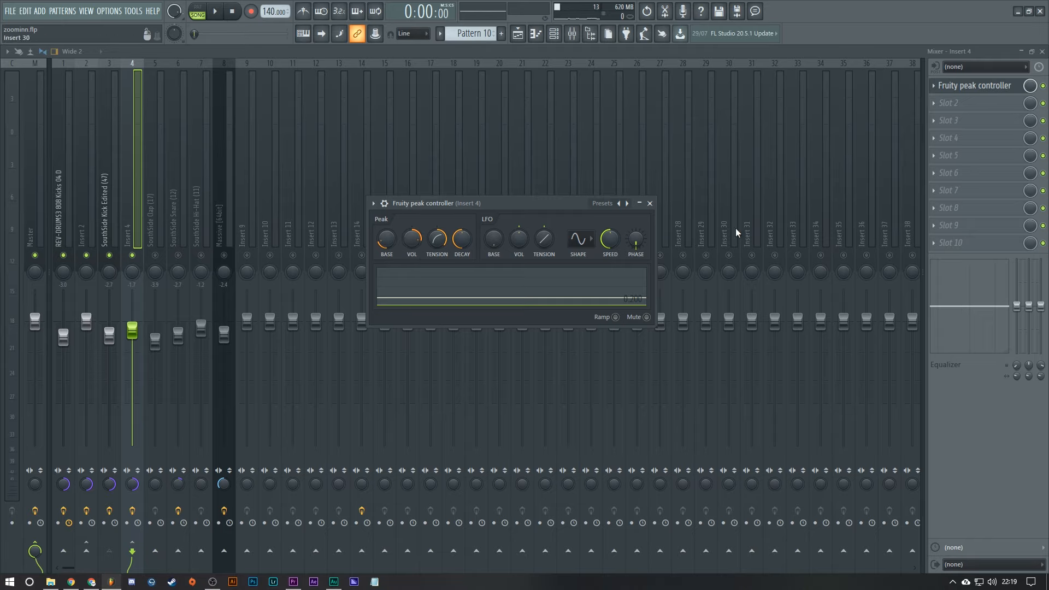
Step: Select Insert 2 in the mixer, showing its Fruity Parametric EQ 2
{"action": "left_click", "coordinate": [648, 203]}
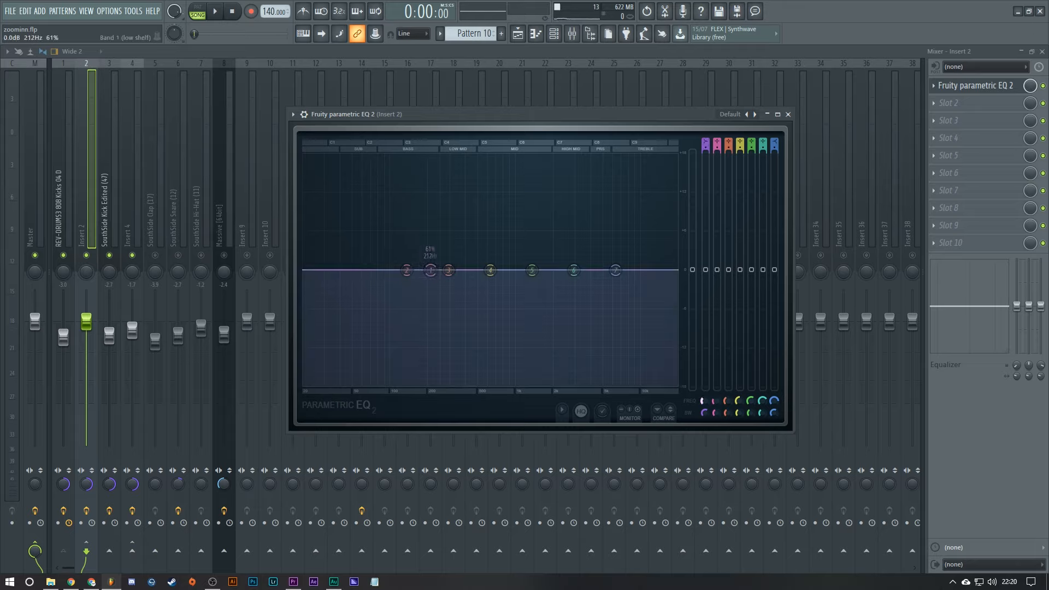
Step: Adjust a band handle in the Parametric EQ 2 display on Insert 2
{"action": "left_click_drag", "start_coordinate": [430, 269], "coordinate": [429, 270]}
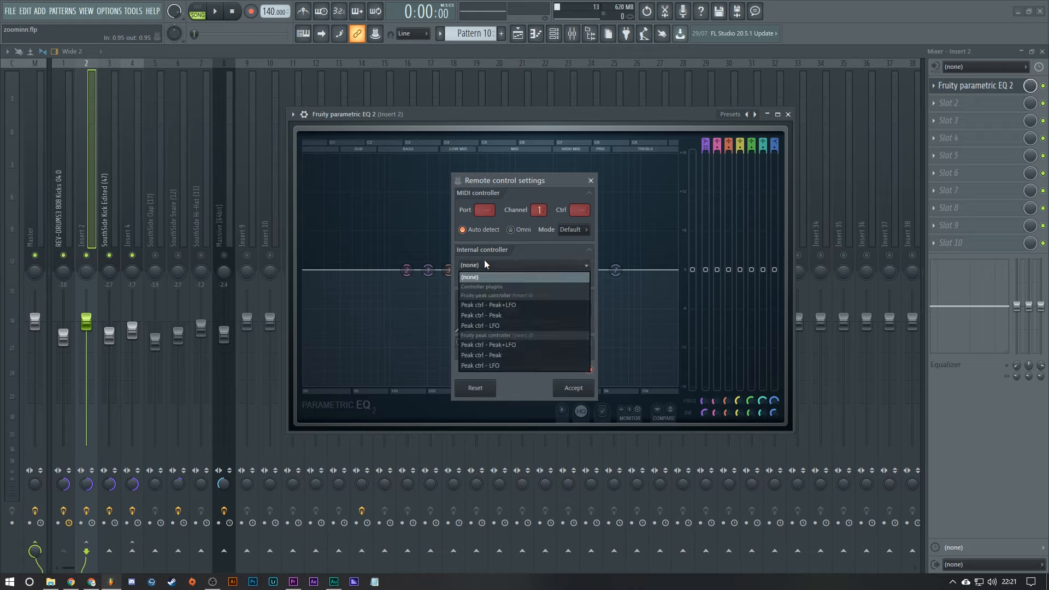
{"action": "mouse_move", "coordinate": [496, 354]}
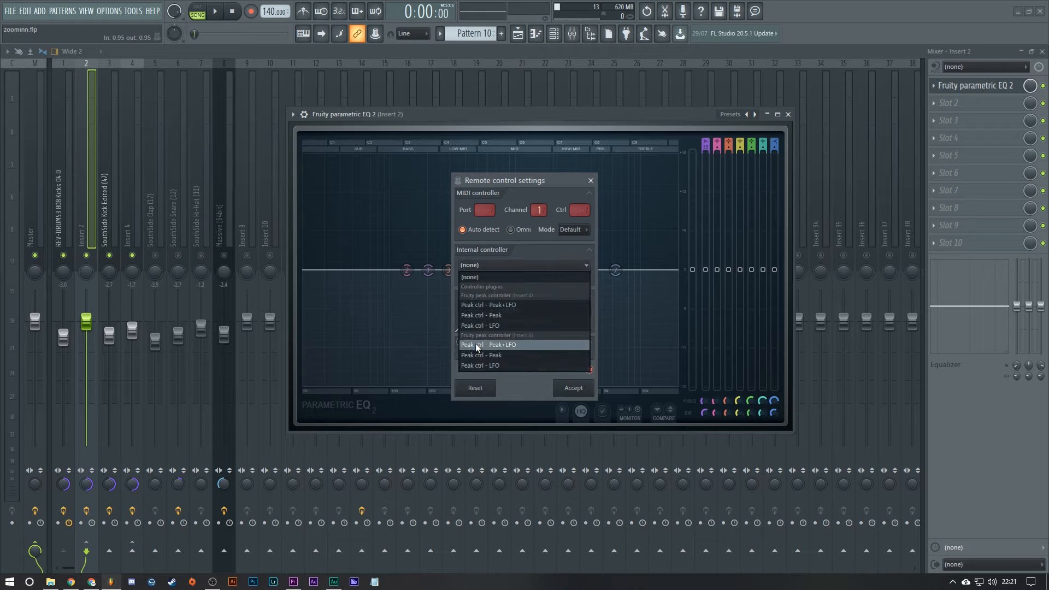
{"action": "mouse_move", "coordinate": [503, 357]}
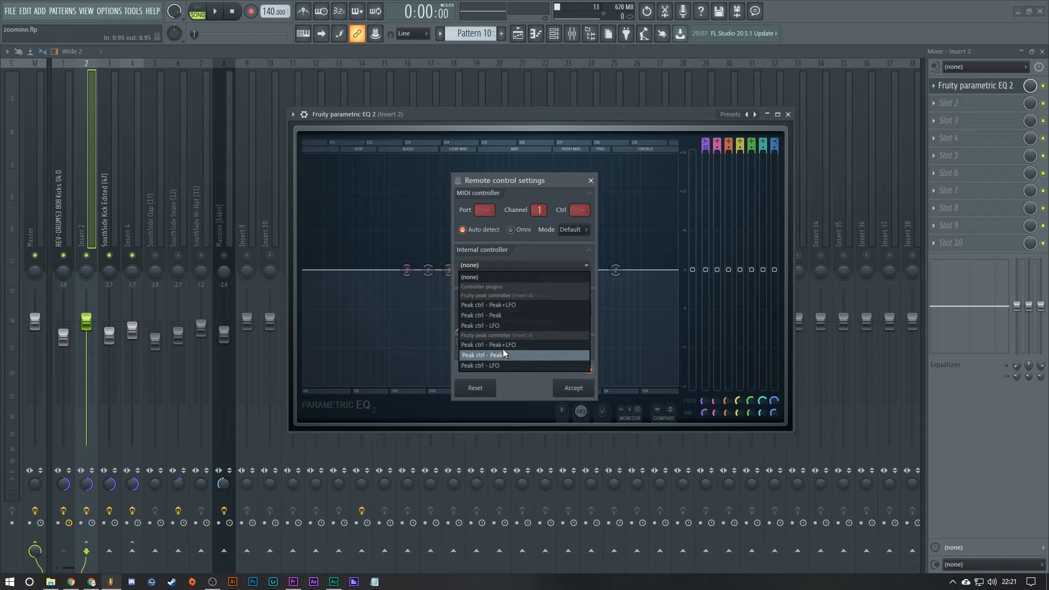
Step: Choose Insert 4's Peak ctrl - Peak as the internal controller for the low-shelf band
{"action": "left_click", "coordinate": [480, 354]}
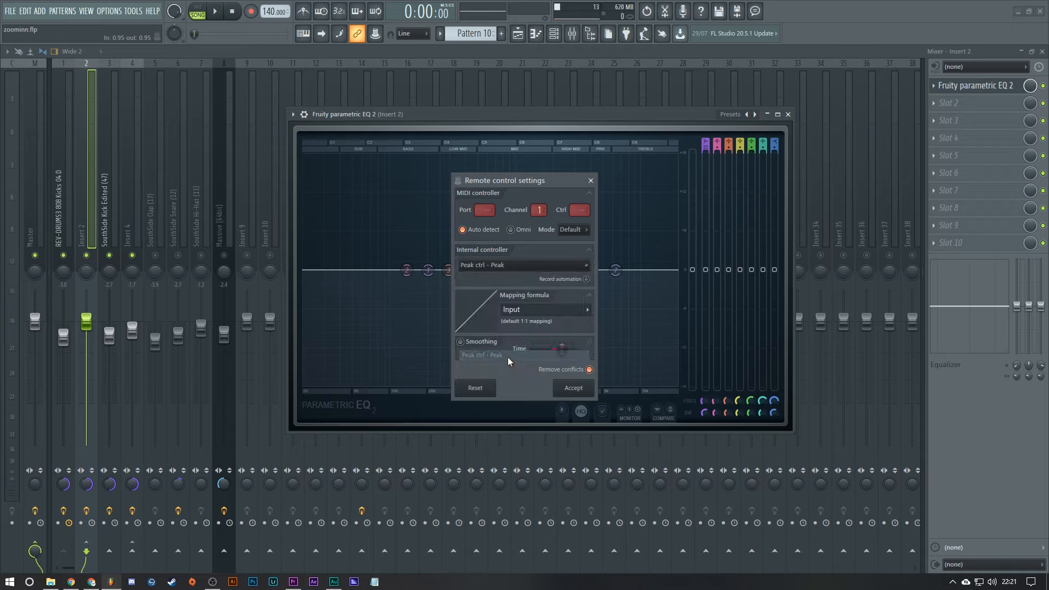
{"action": "left_click", "coordinate": [587, 309]}
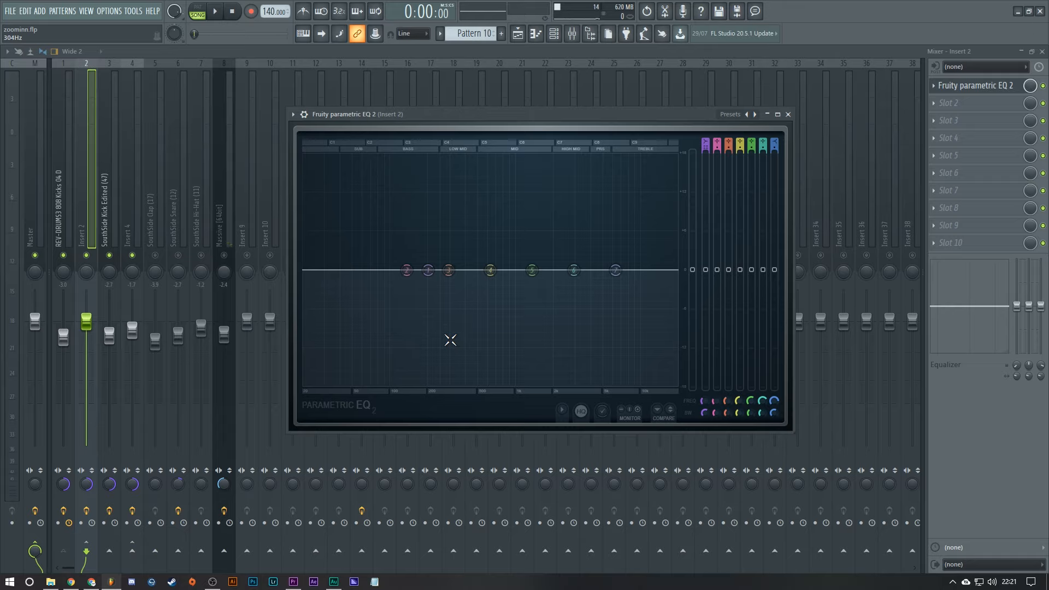
{"action": "mouse_move", "coordinate": [627, 347]}
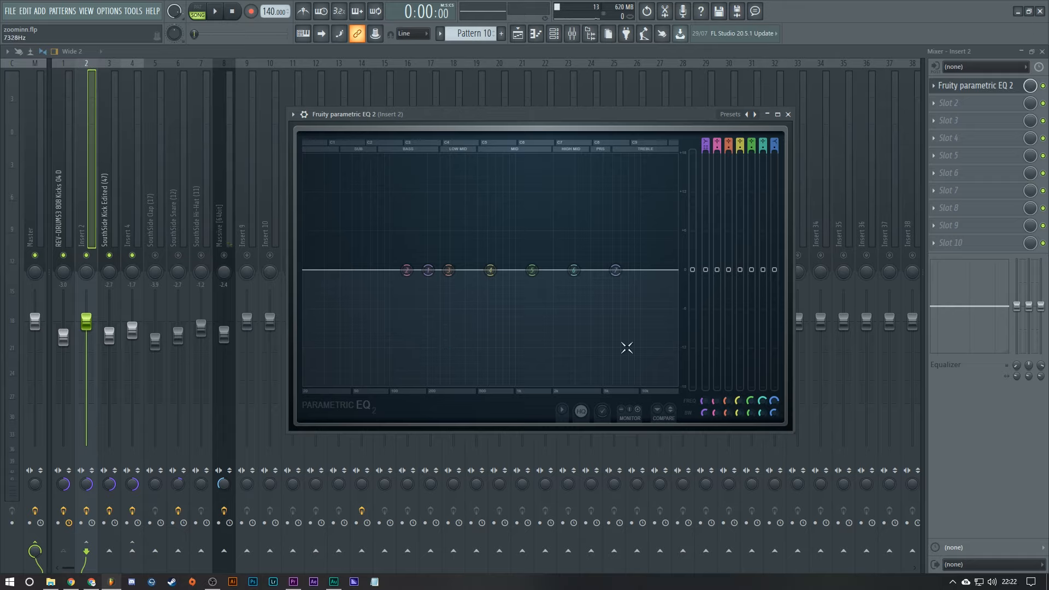
{"action": "mouse_move", "coordinate": [720, 434]}
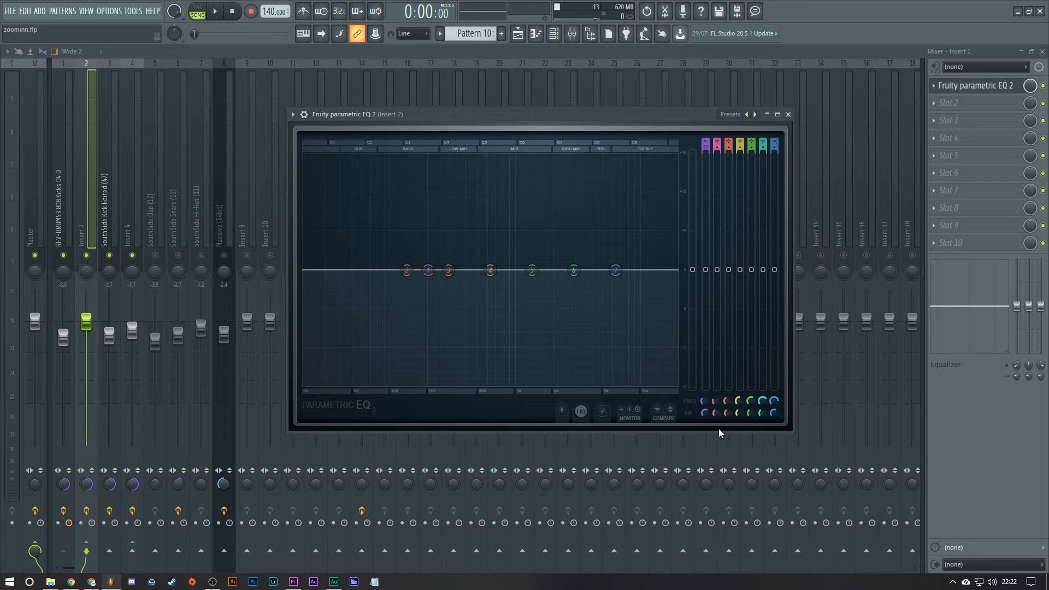
{"action": "mouse_move", "coordinate": [623, 346]}
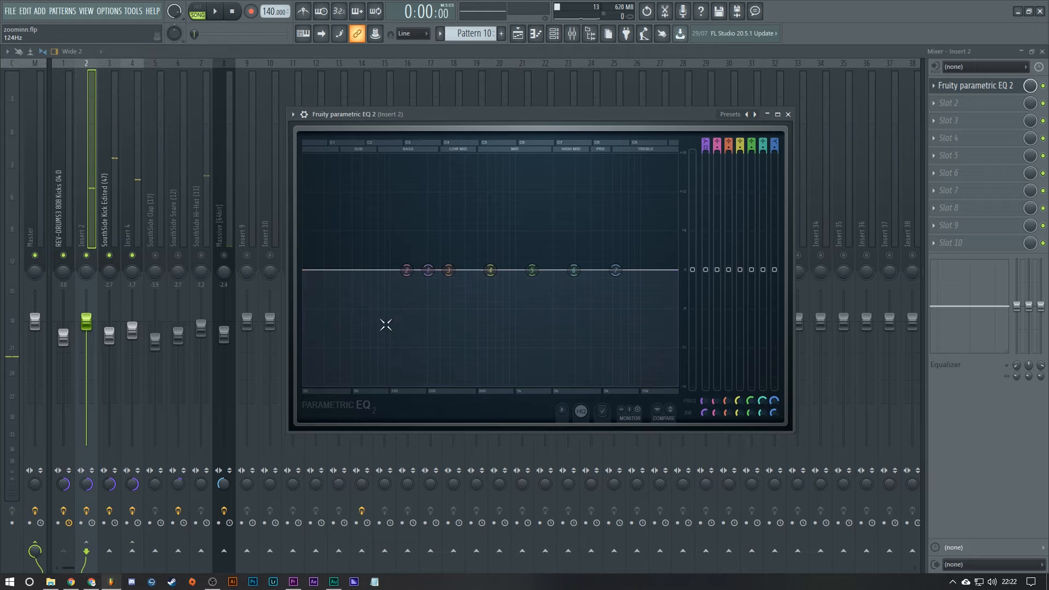
Step: Shift one EQ band so it sits beside the neighbouring band
{"action": "left_click_drag", "start_coordinate": [407, 270], "coordinate": [429, 269]}
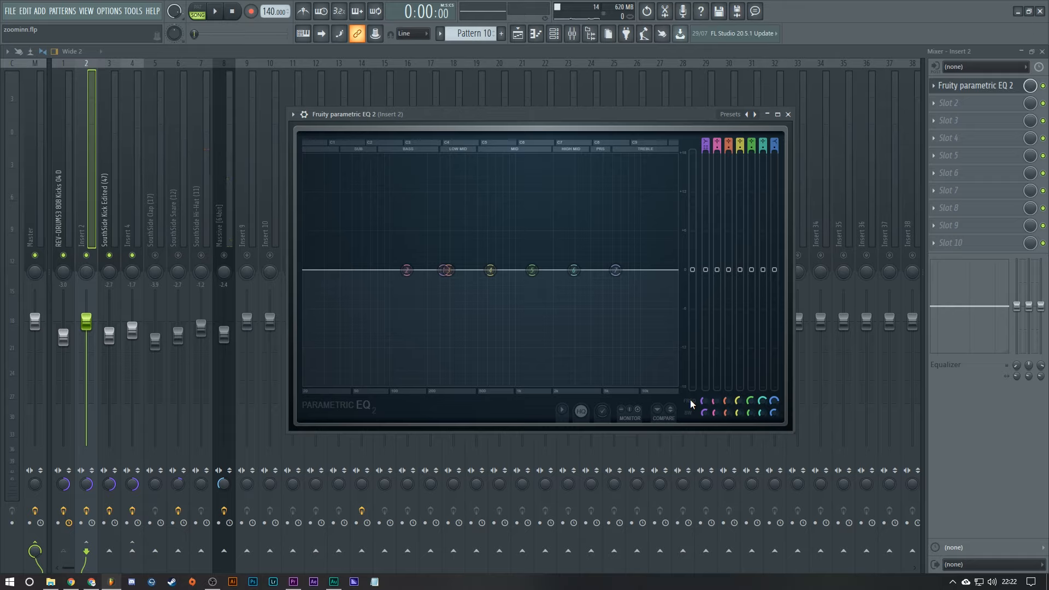
{"action": "mouse_move", "coordinate": [684, 420]}
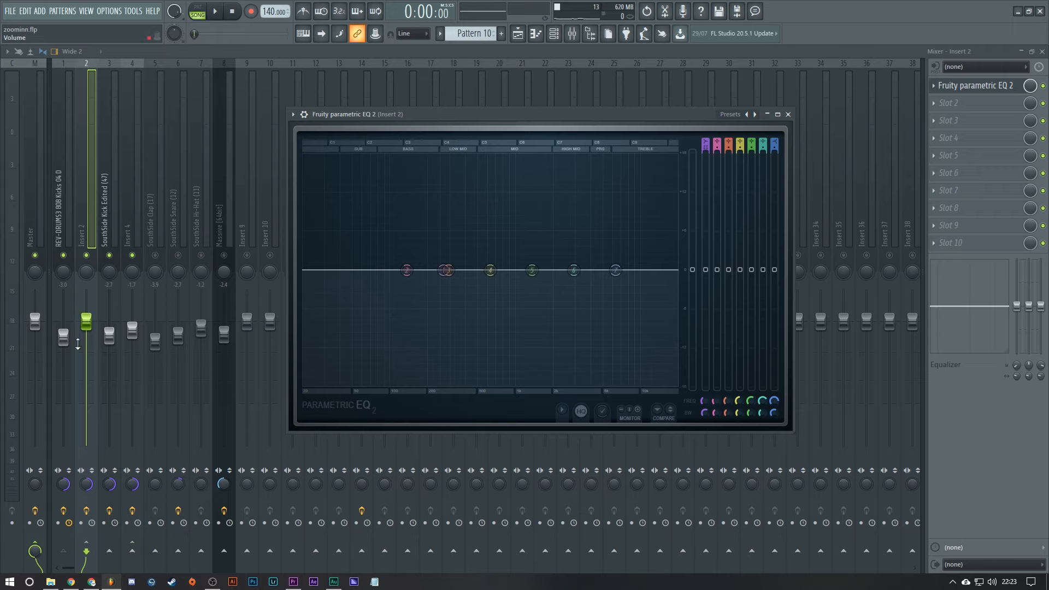
{"action": "mouse_move", "coordinate": [204, 131]}
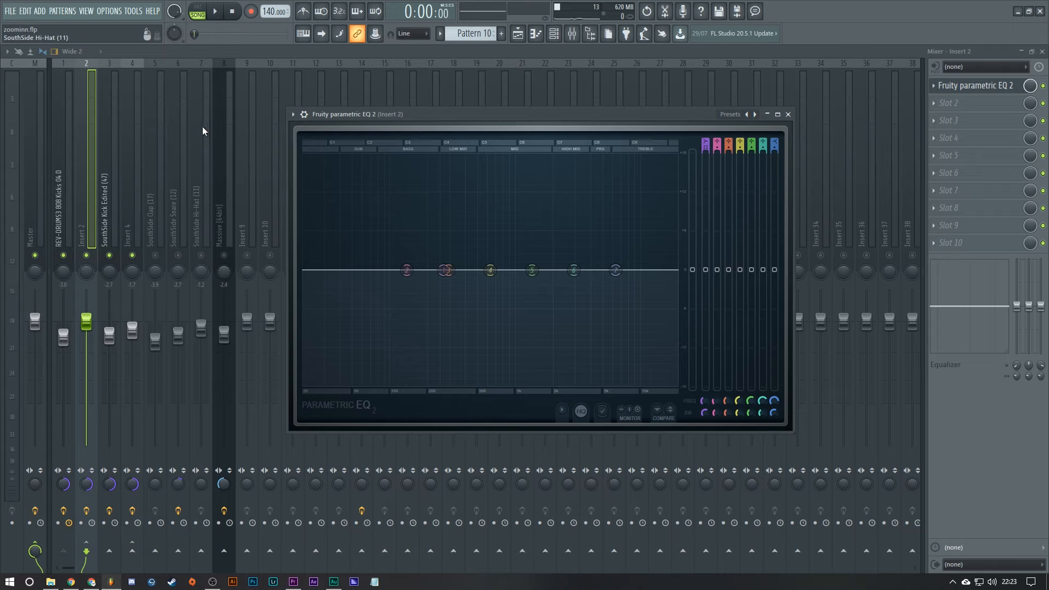